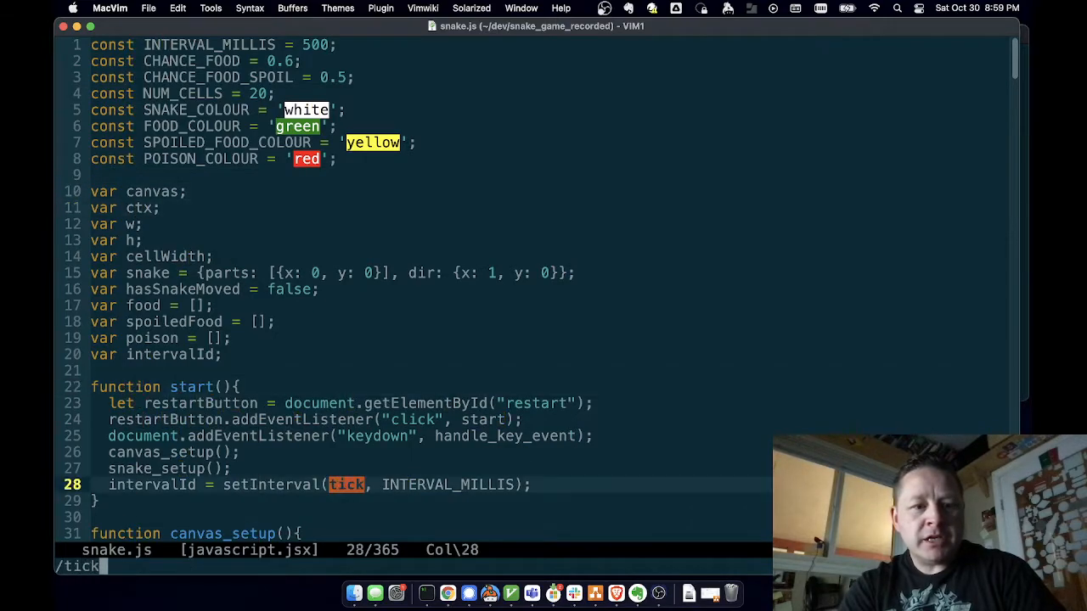
- Insert maybe_remove_poison(); after maybe_poison(); in tick, then locate maybe_poison
key("Return")
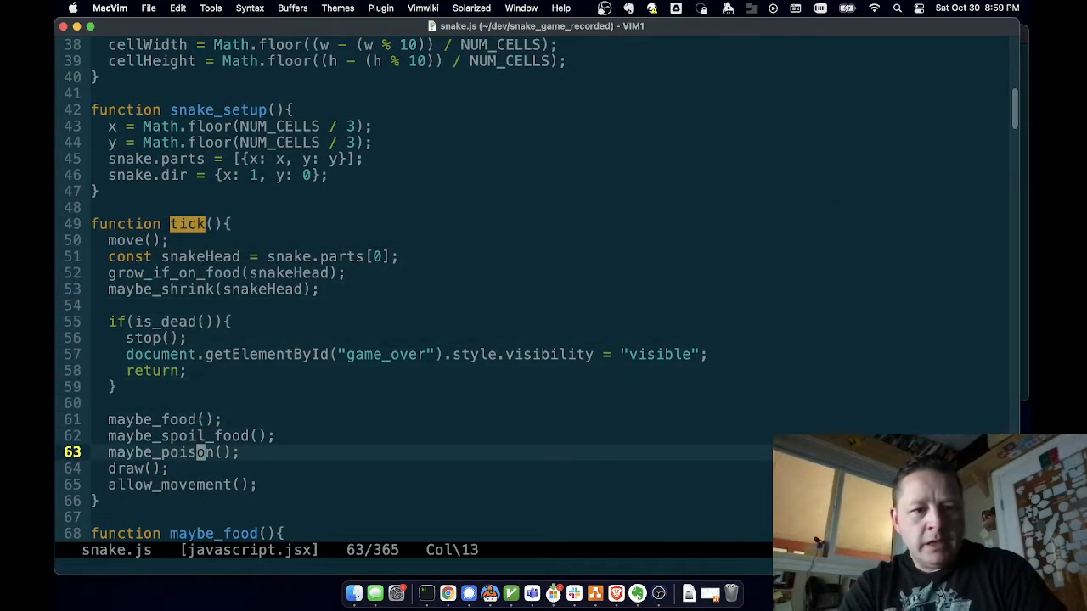
type("maybe_remove_poison();")
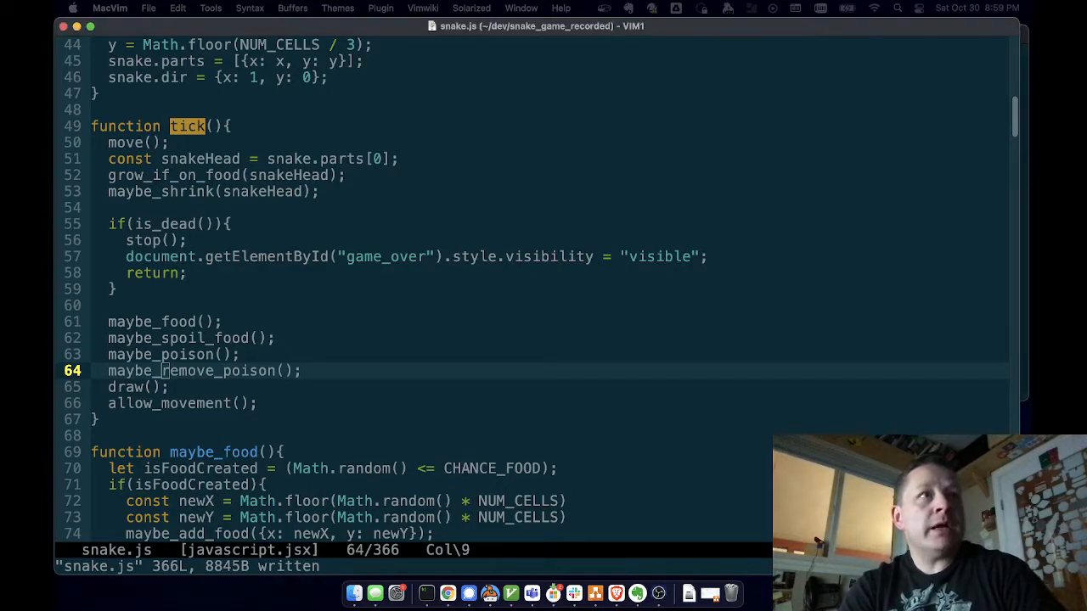
type("/may")
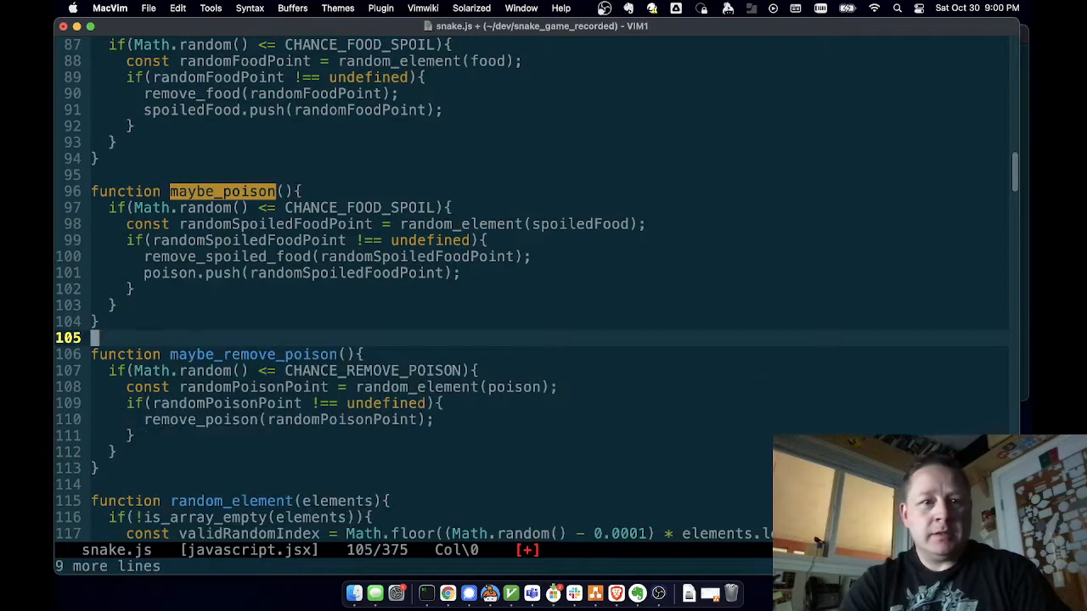
- Review the pasted maybe_remove_poison function and its CHANCE_REMOVE_POISON condition
key("j")
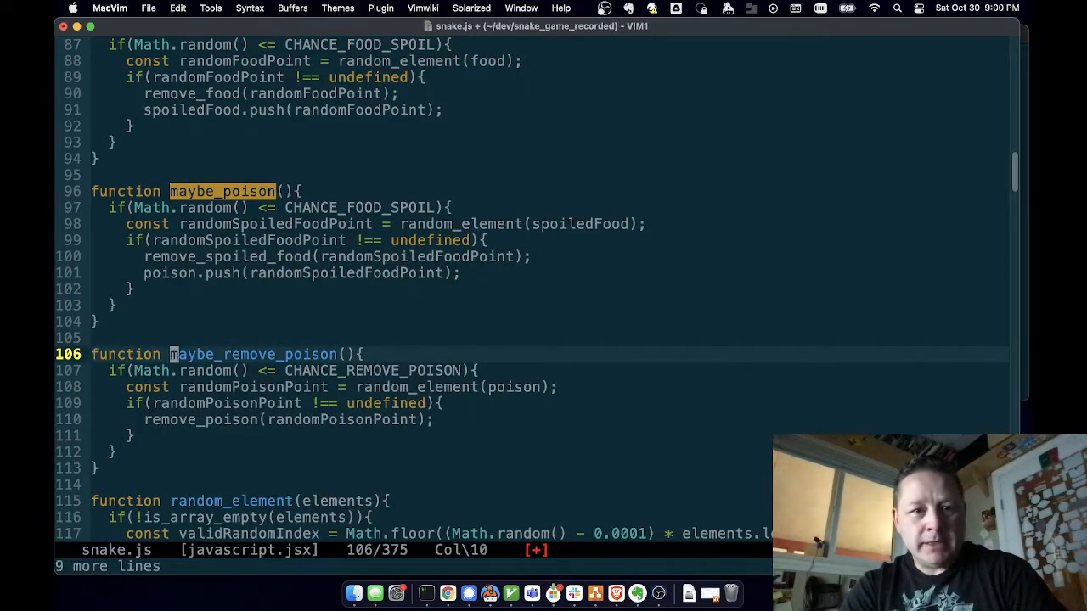
key("j")
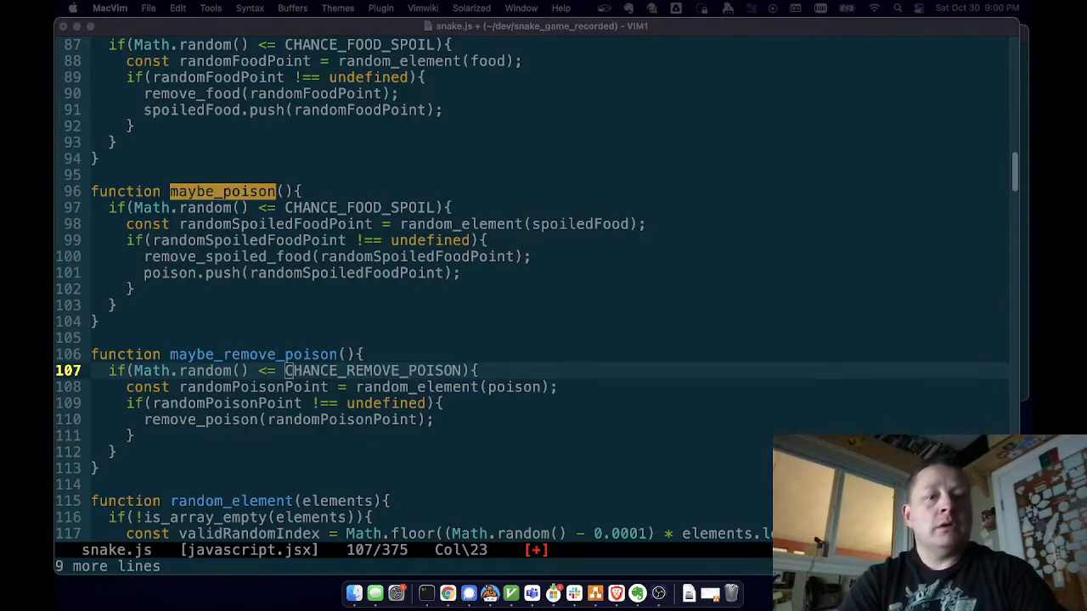
key("gg")
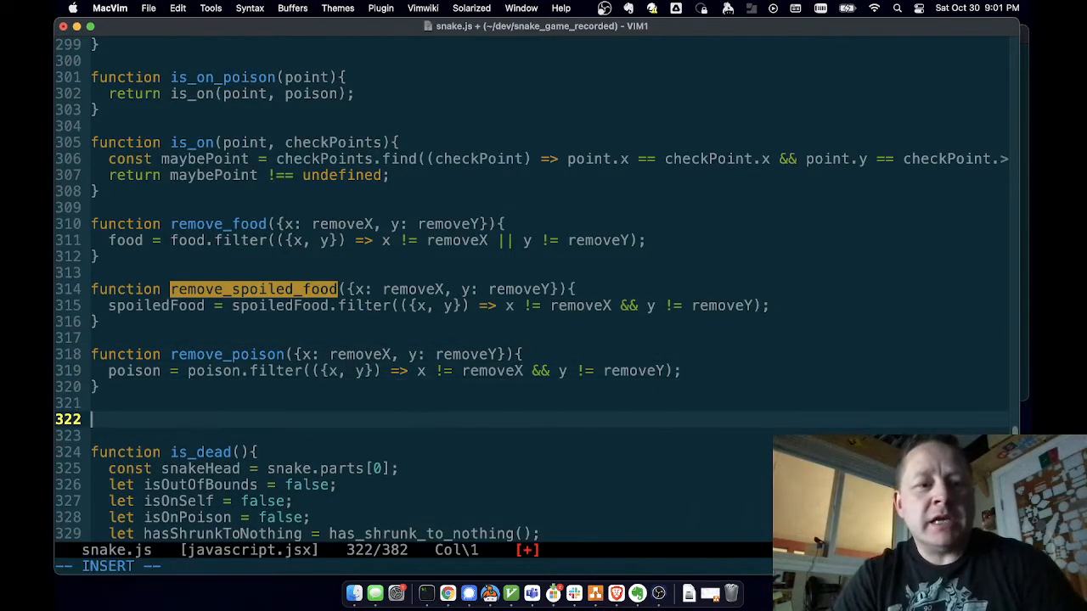
- Write the signature function remove_point({x: removeX, y: removeY}, ...) below remove_poison
type("function.")
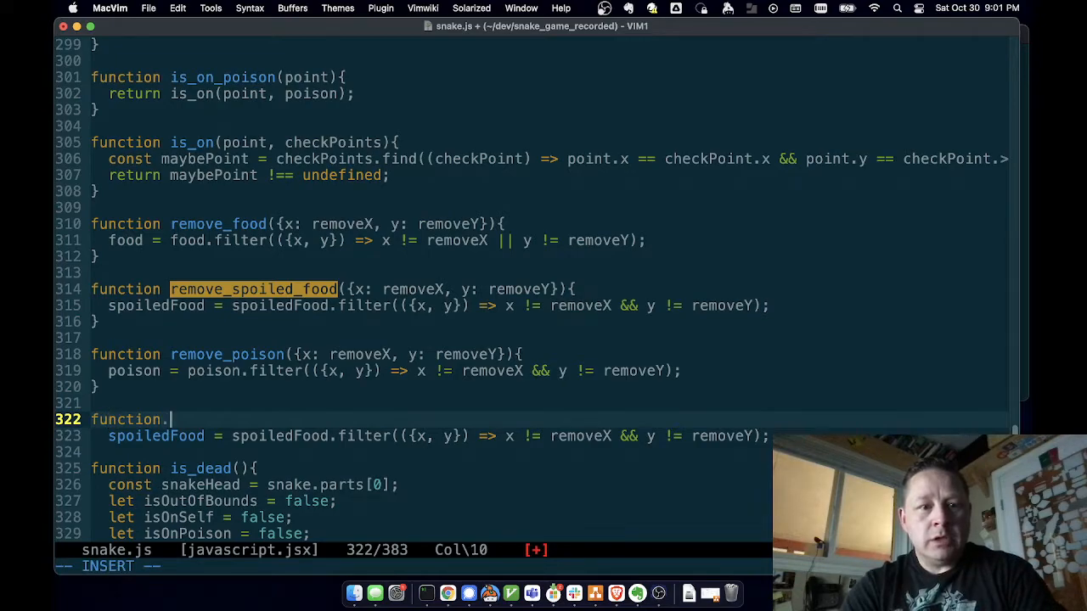
type("remove_")
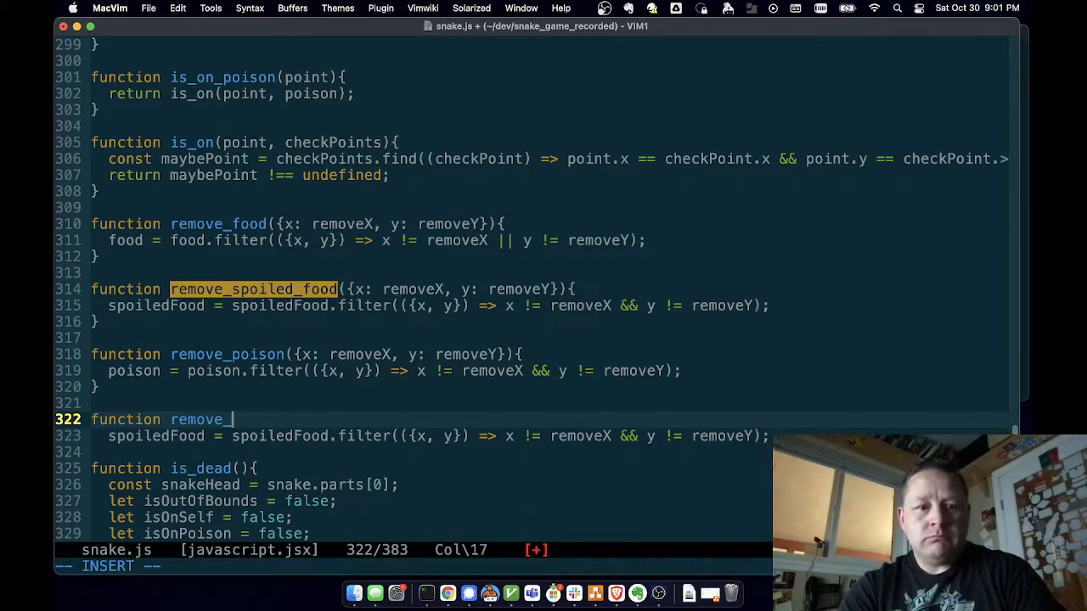
type("point_")
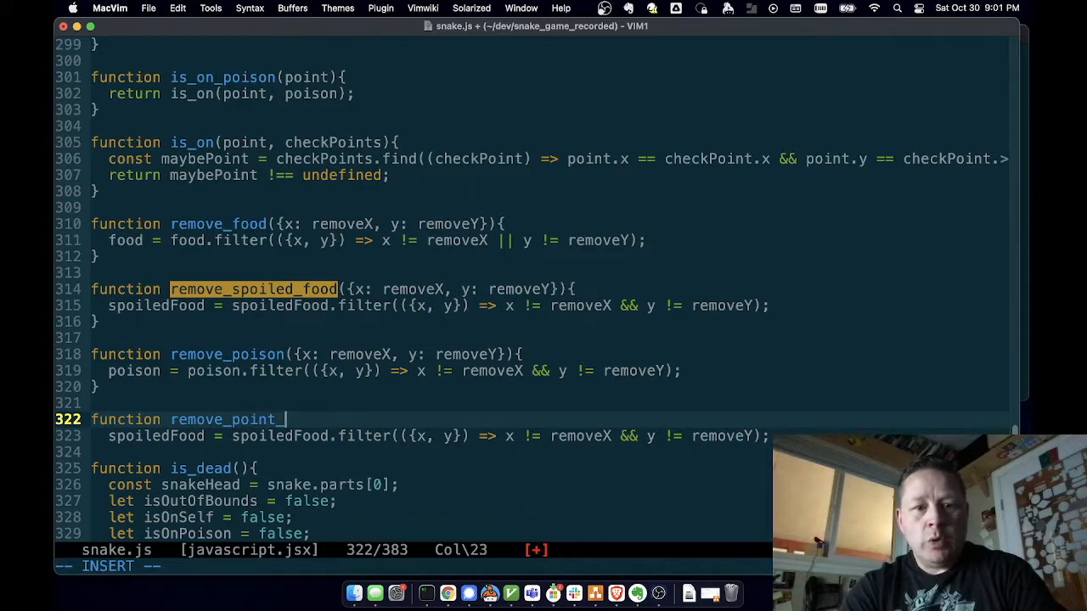
type("({x,.")
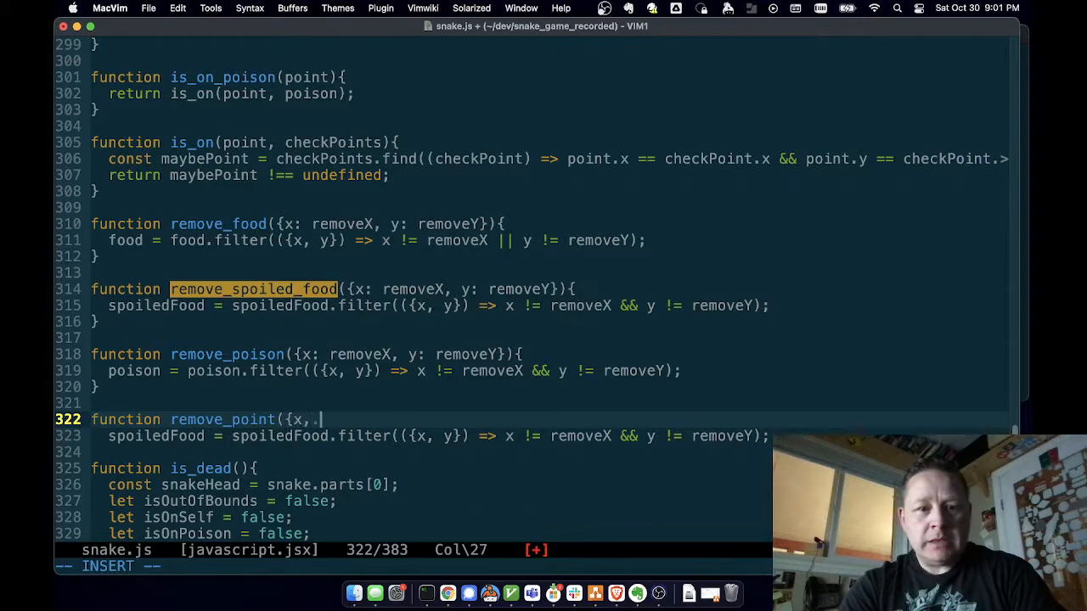
type(": removeX,")
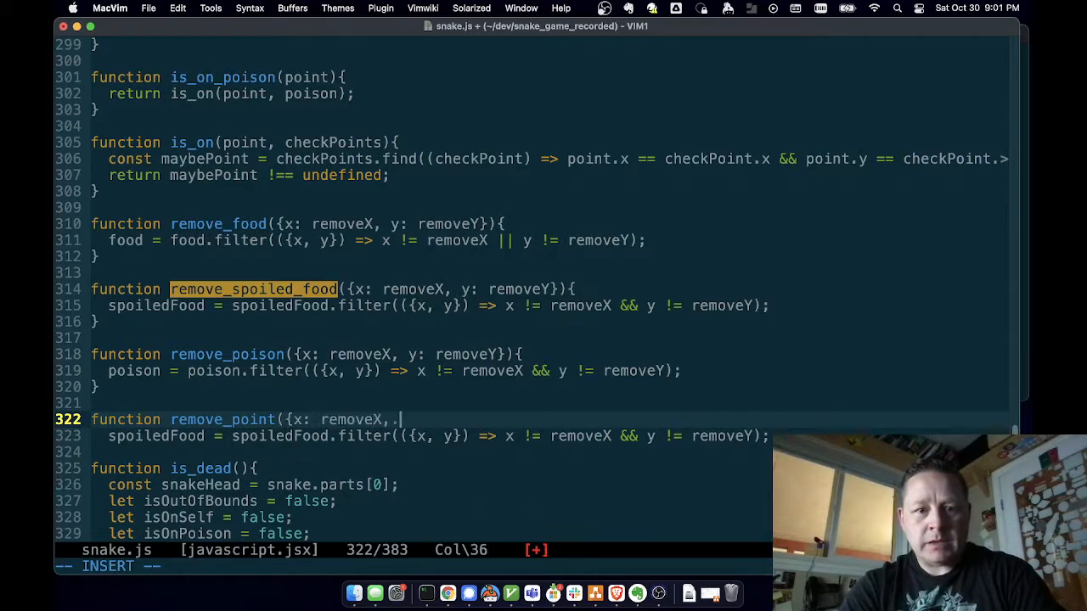
type("y: remove")
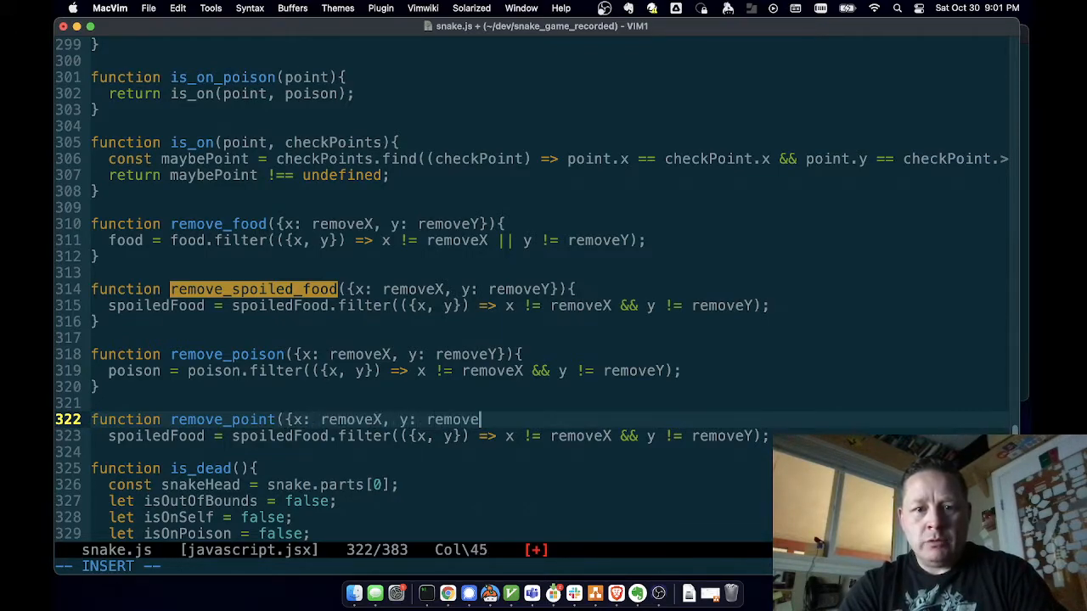
type("Y},.")
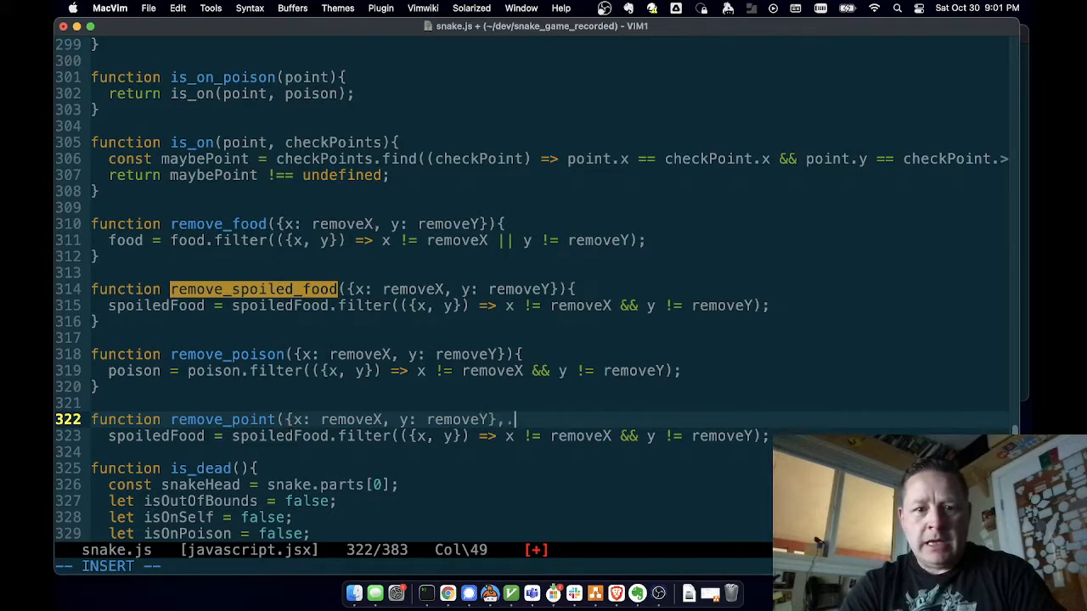
- Name the second parameter points, open the function body and add its filter line
type("elements")
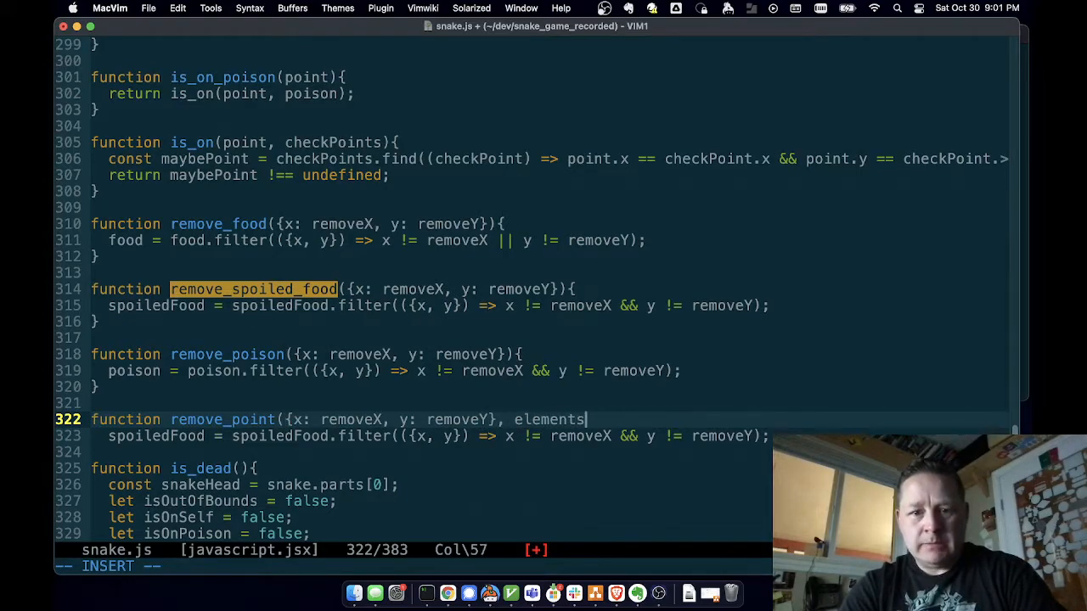
type("){")
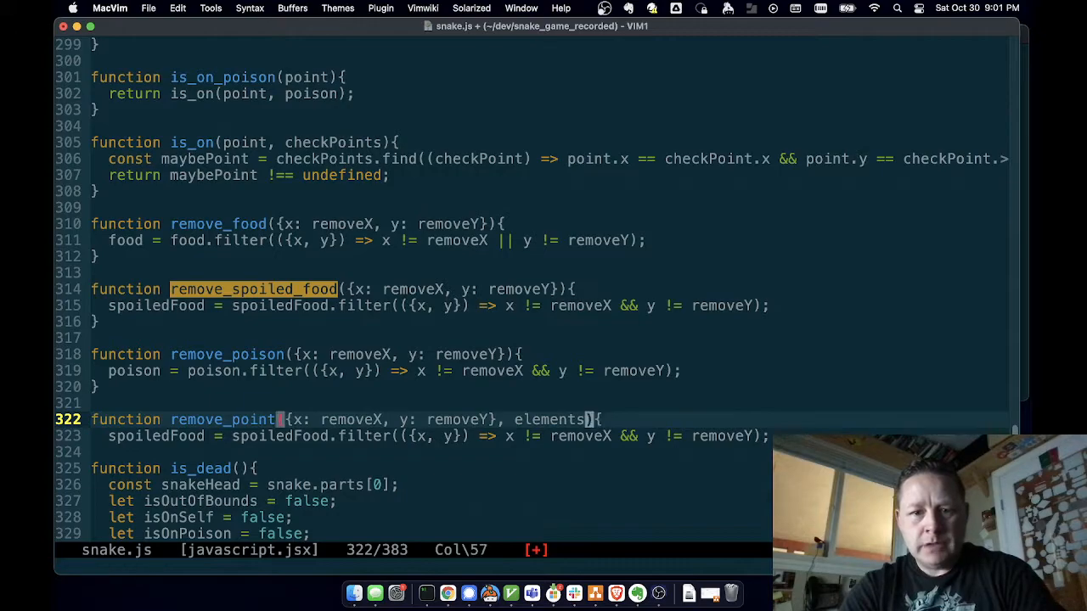
type("points")
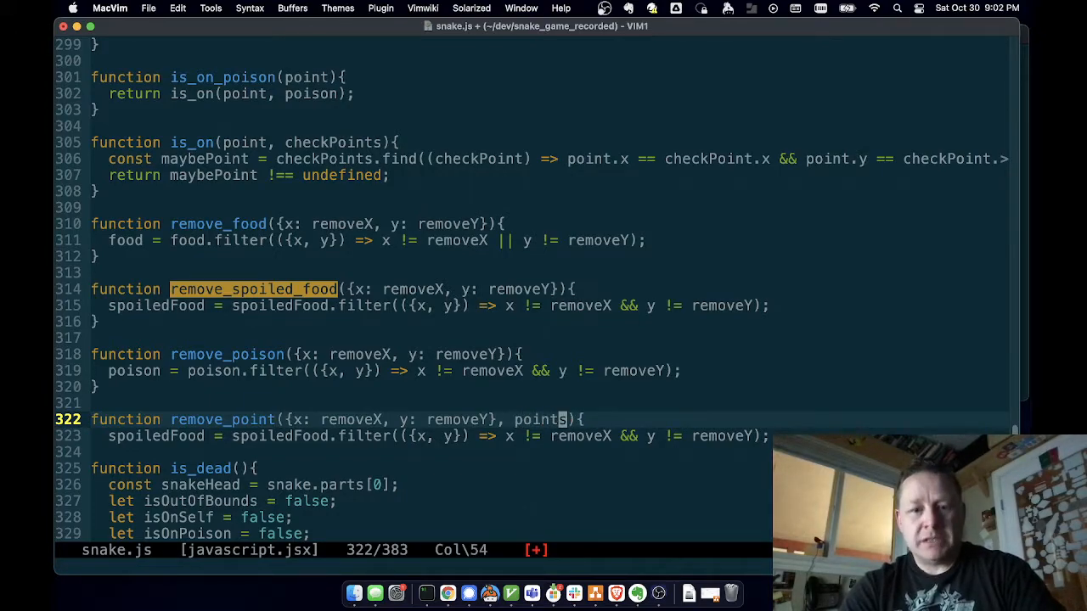
key("j")
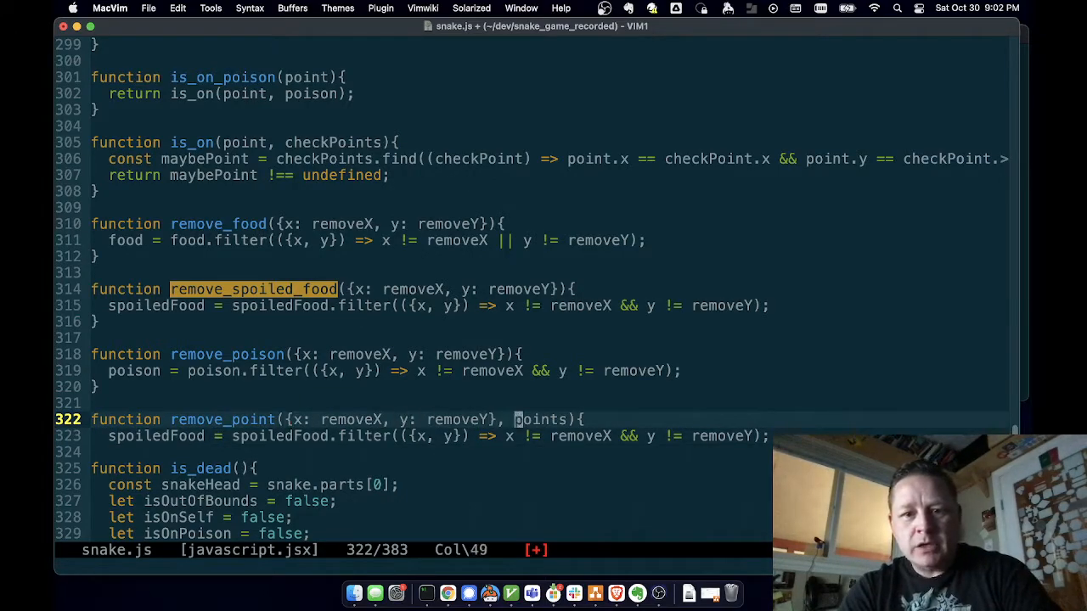
key("j")
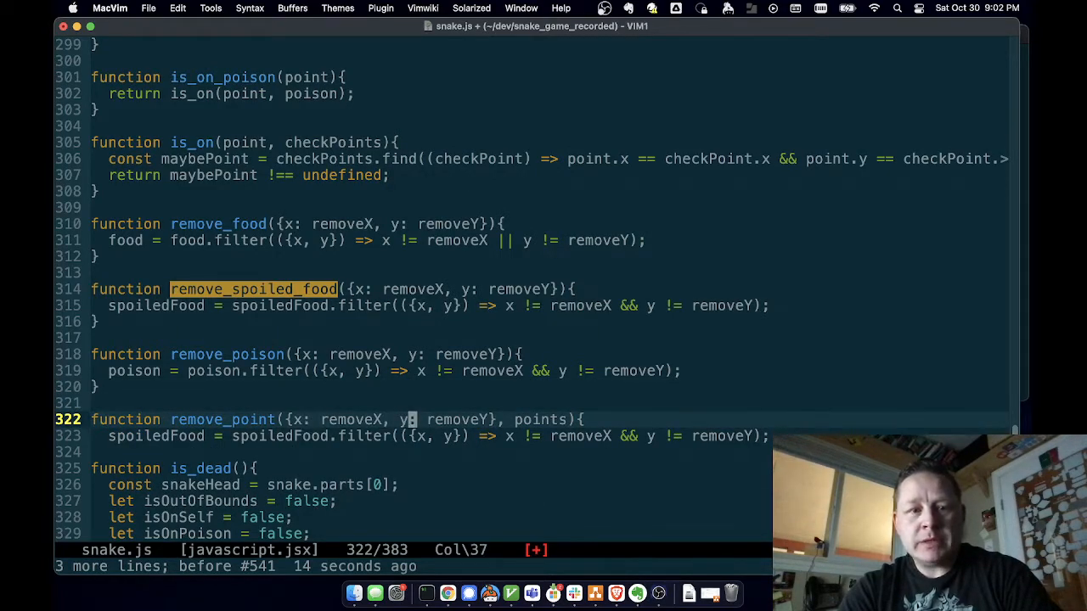
key("j")
type("point")
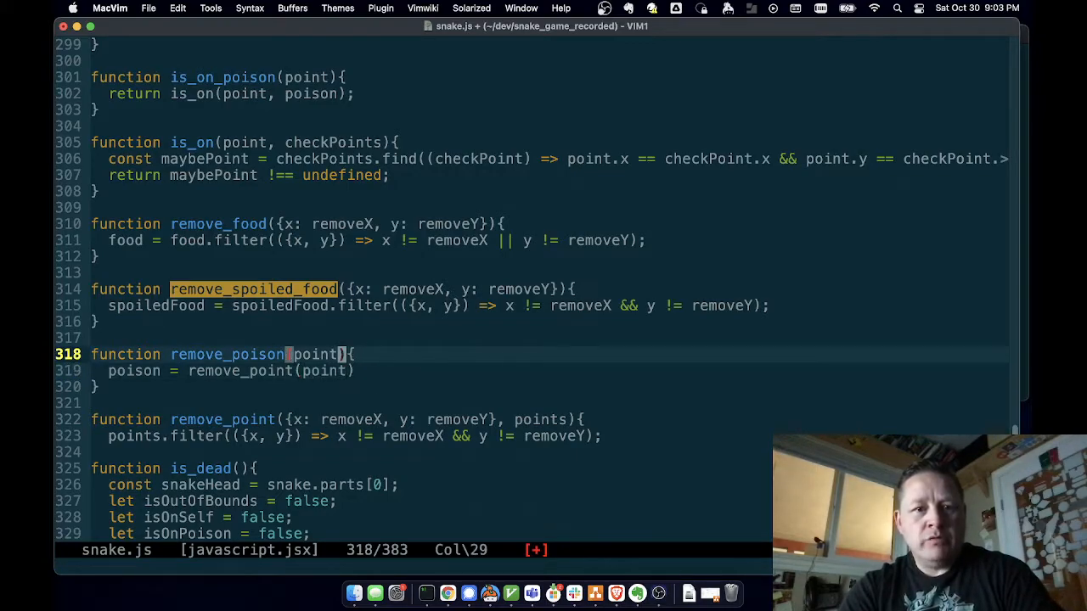
- Rewrite remove_spoiled_food's body to call remove_point(point) instead of filtering itself
key("j")
type(";")
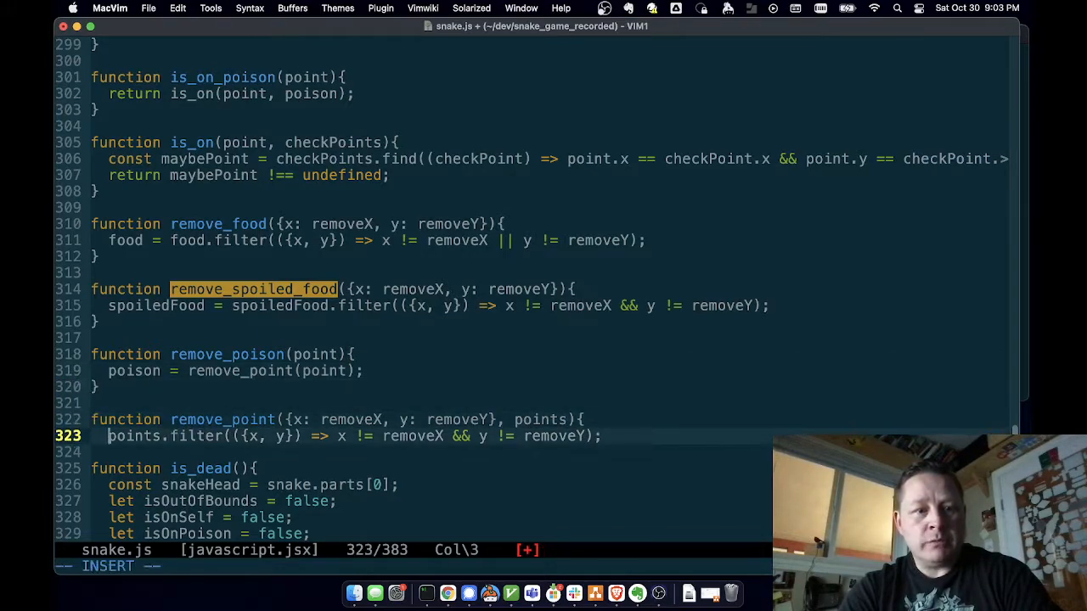
type("remove")
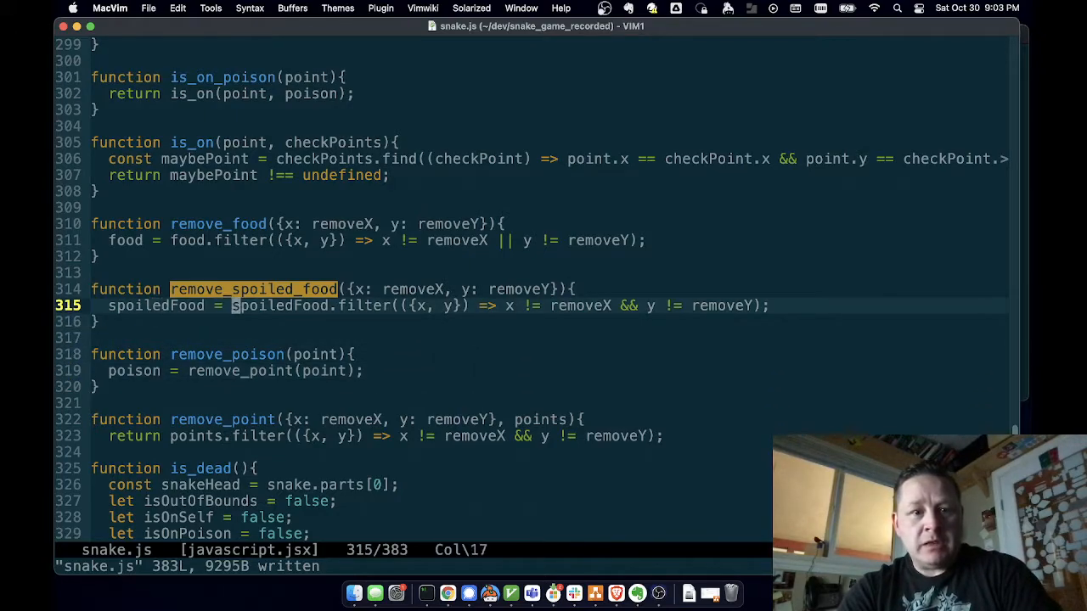
type("remove_p")
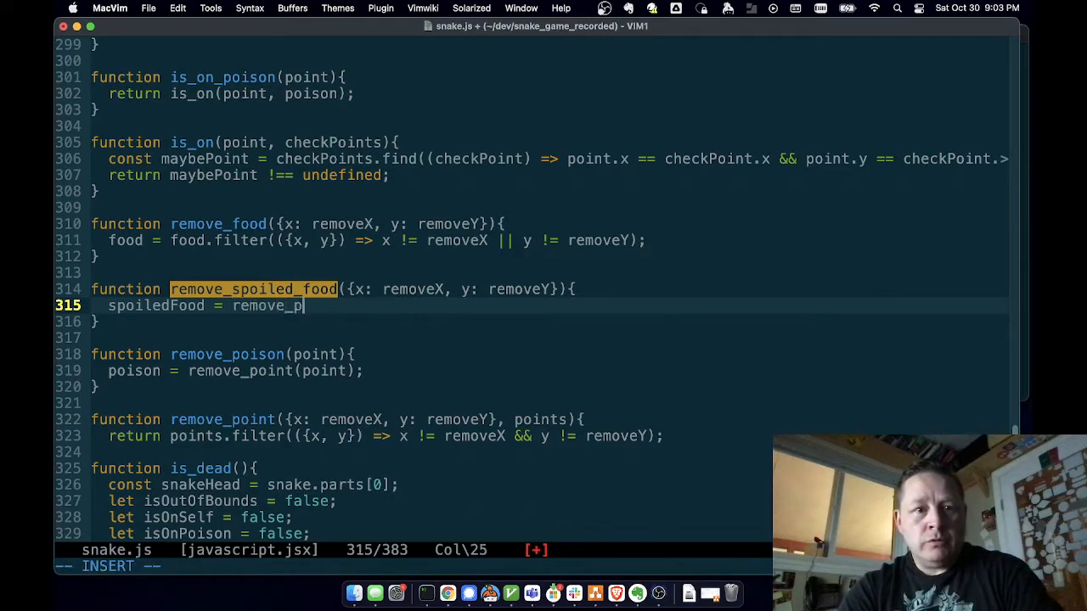
type("oint(P")
left_click(334, 289)
type("point")
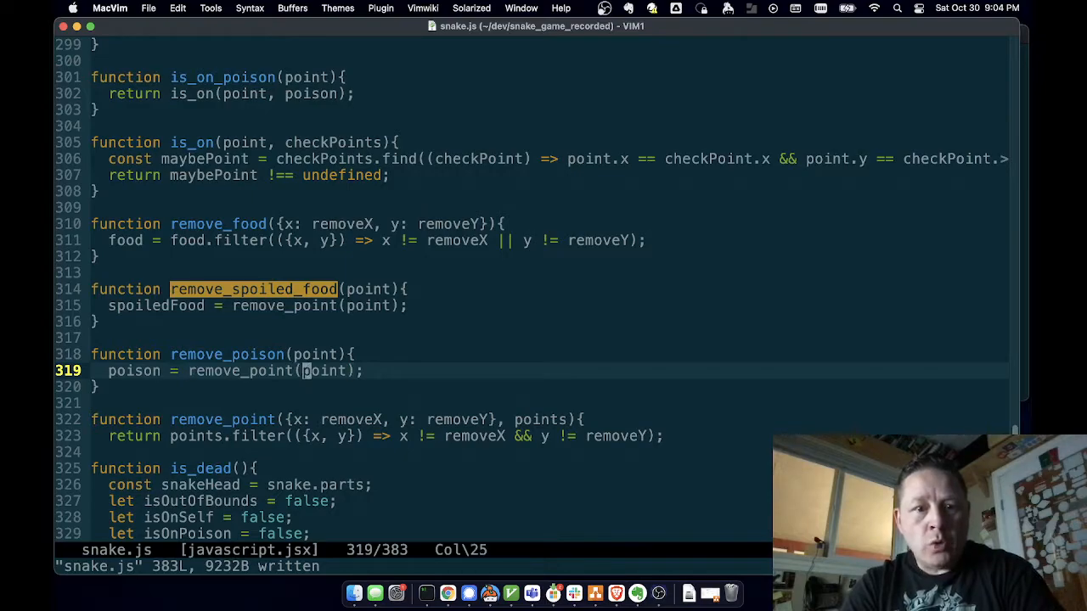
- Pass poison and spoiledFood as second arguments to the remove_point calls
type(",")
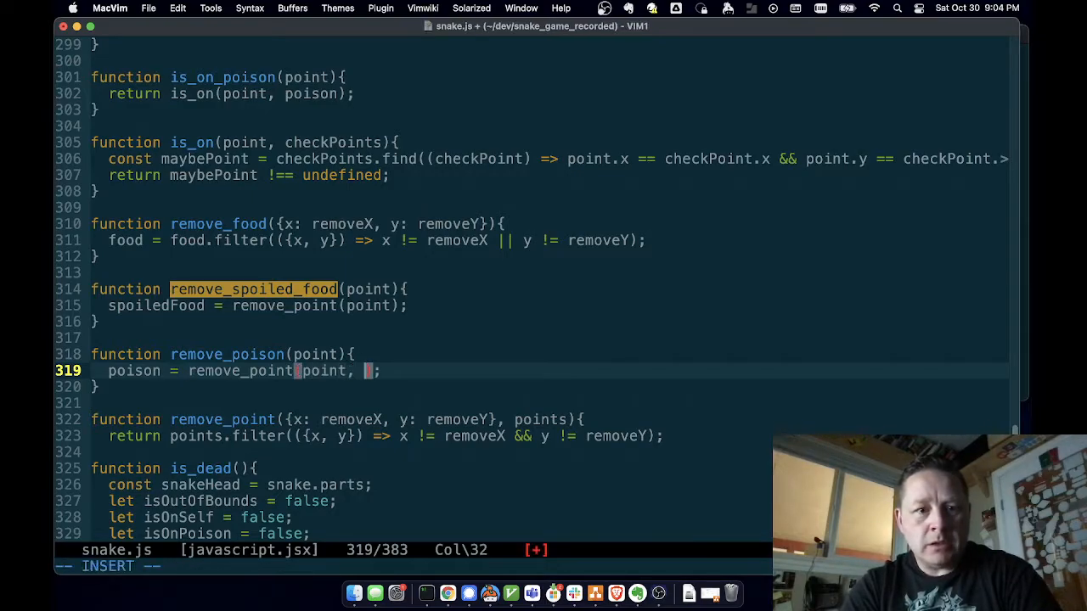
type("poison")
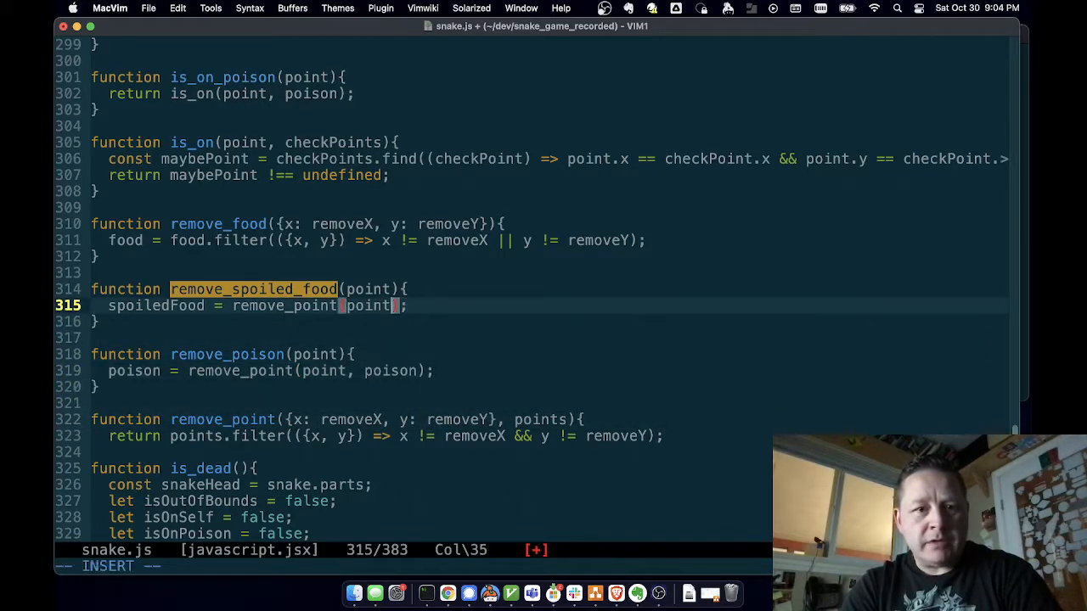
type(", spoile")
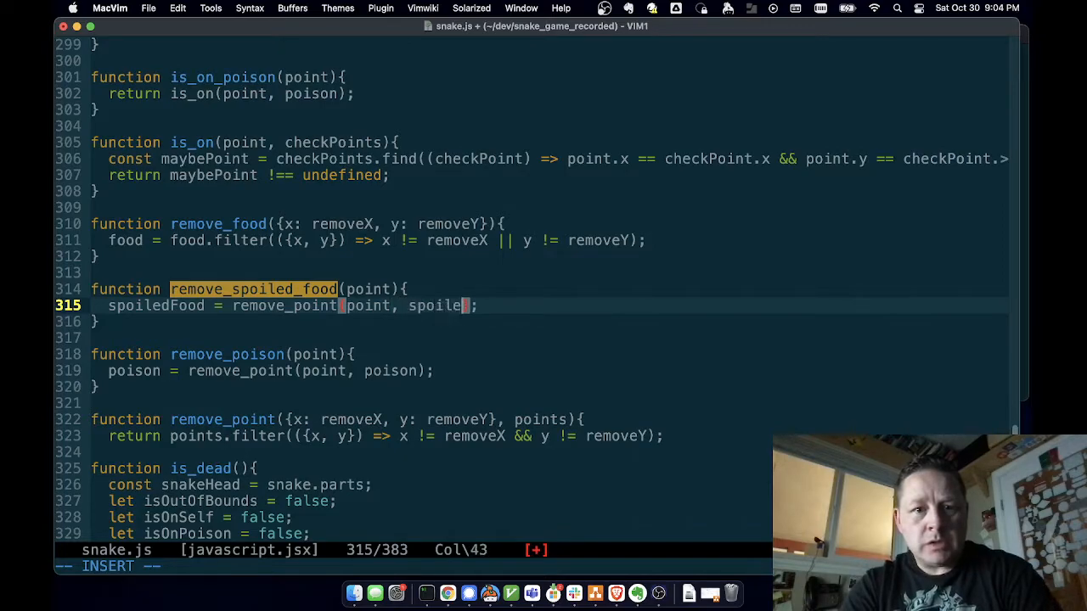
type("dFood")
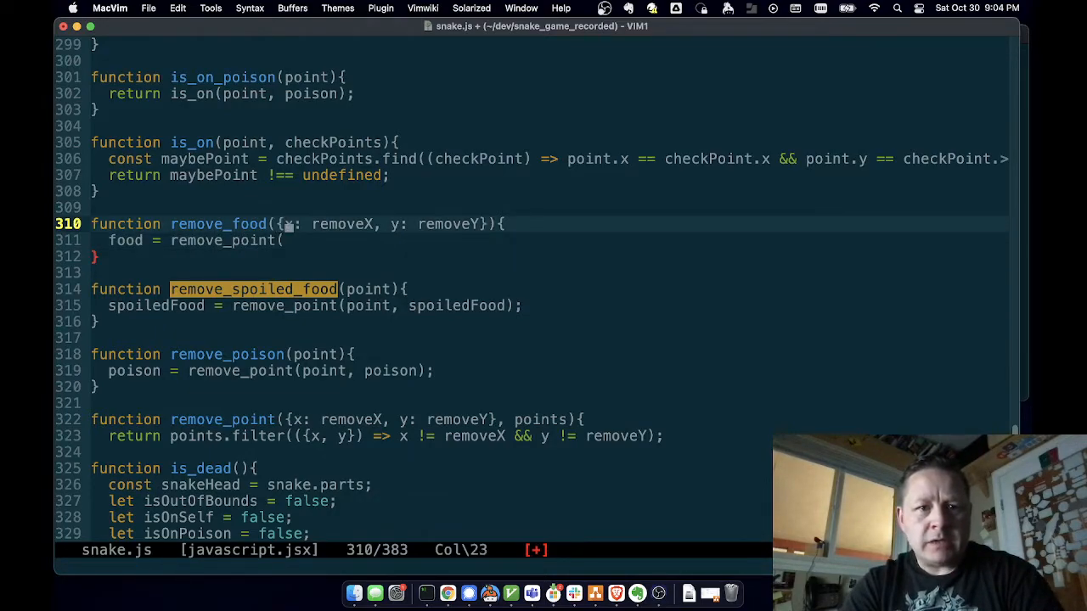
- Make remove_food take point and return remove_point(point, food), then save
type("point,")
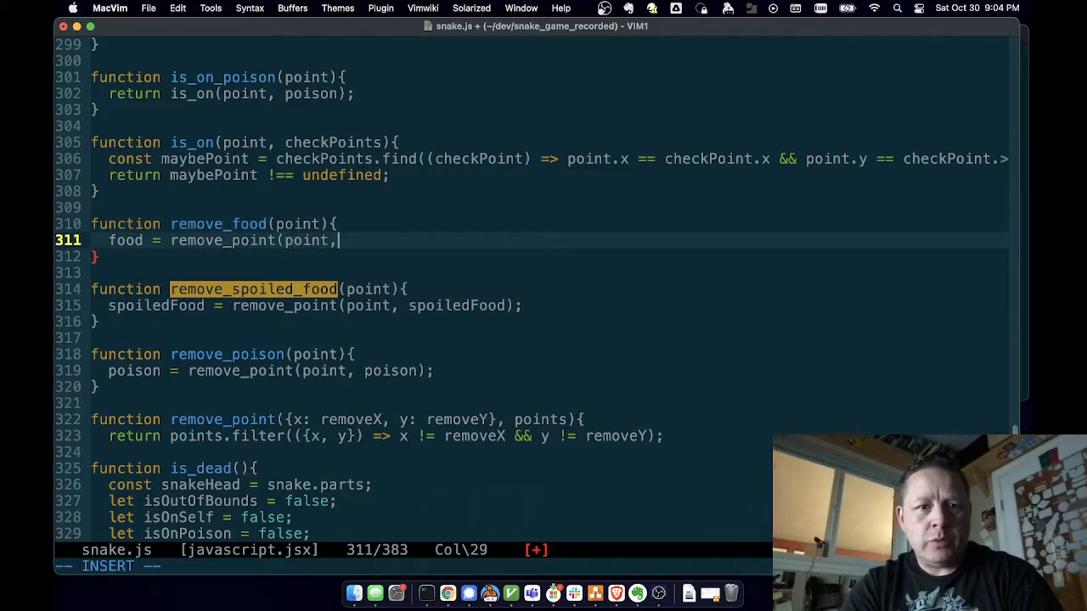
type("food);")
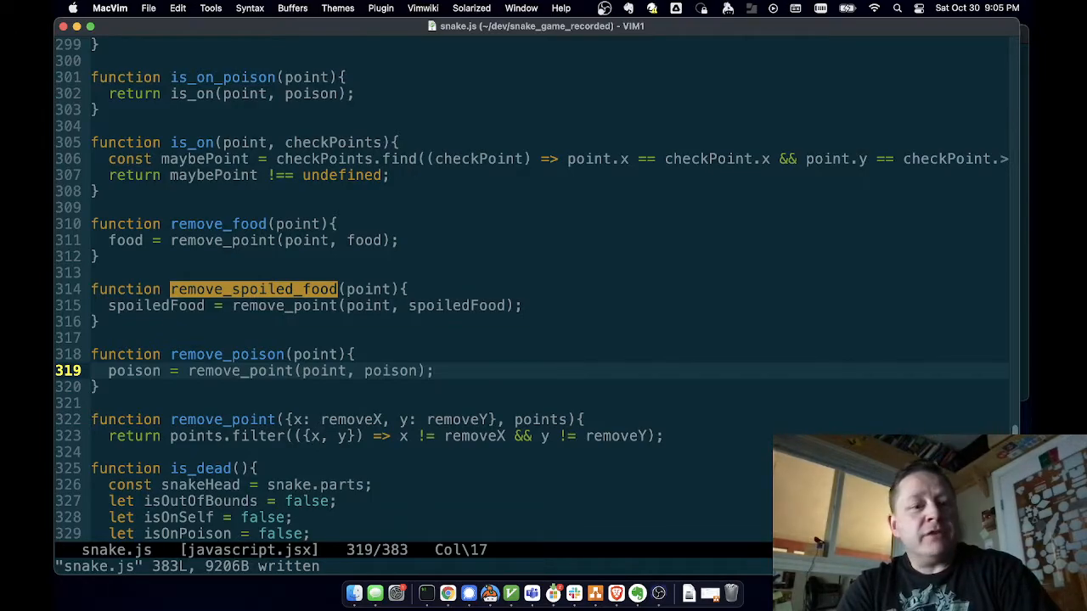
key("n")
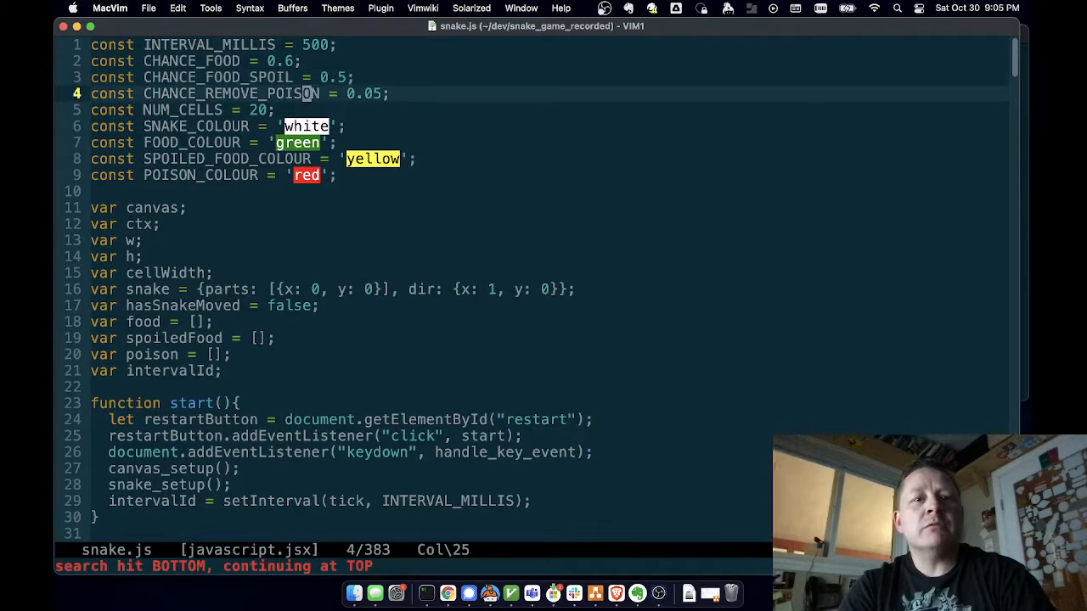
- Set CHANCE_REMOVE_POISON to 0.3 and save snake.js
type("0.3")
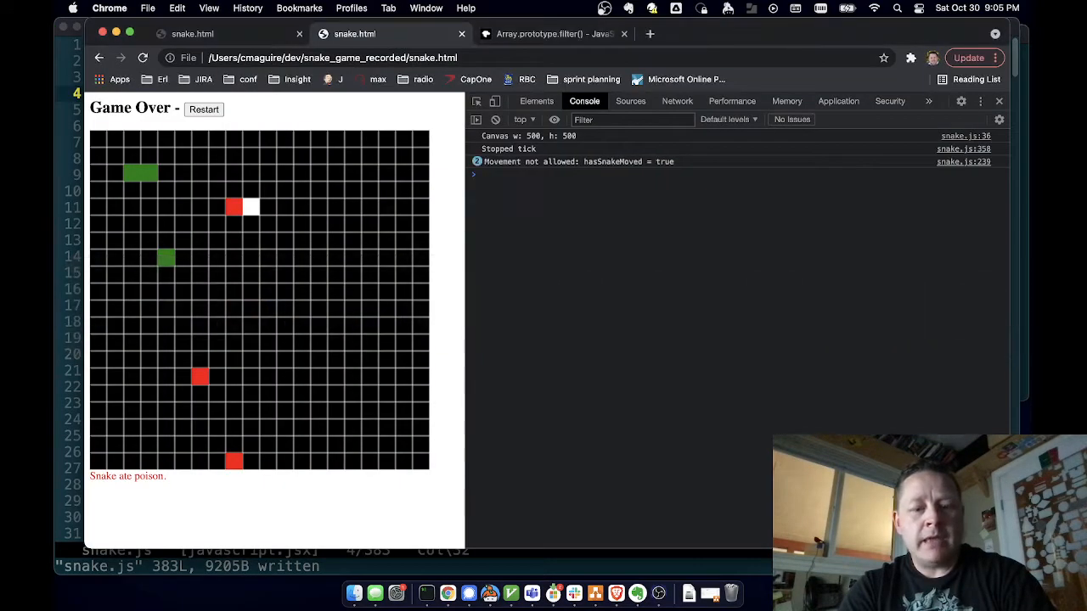
- Reload the game in Chrome, see the SyntaxError in the console, and return to MacVim
left_click(142, 57)
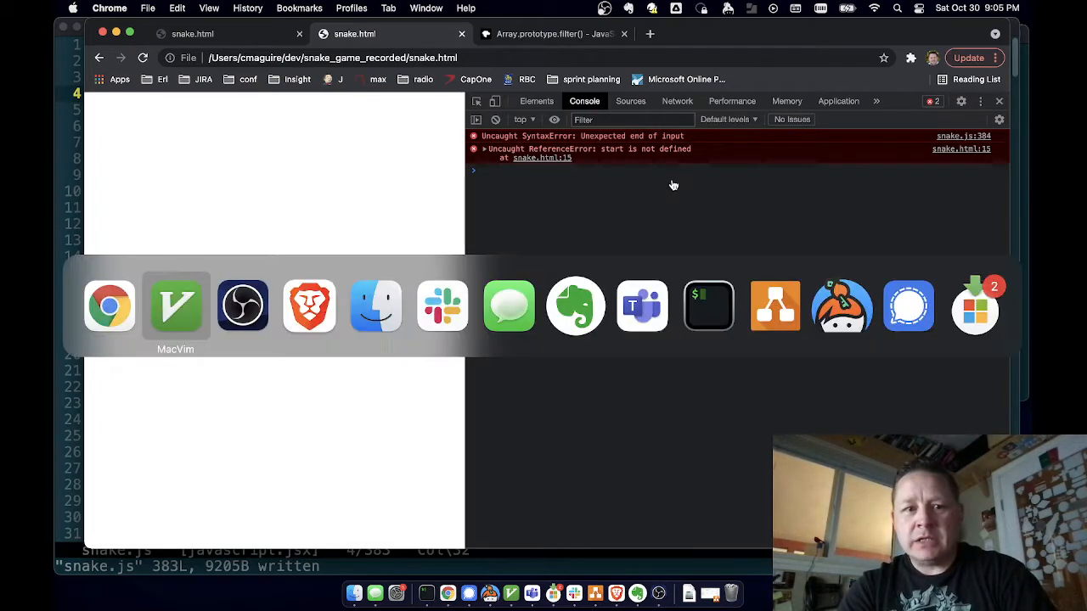
left_click(175, 306)
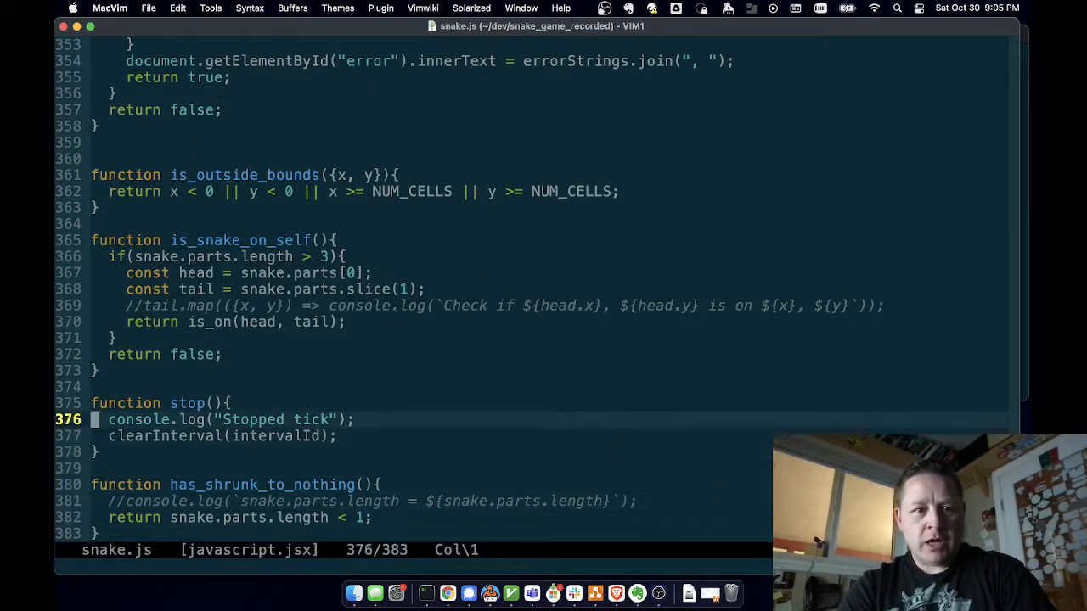
- Add the missing closing braces to remove_poison and remove_point and save snake.js
scroll("up", 3)
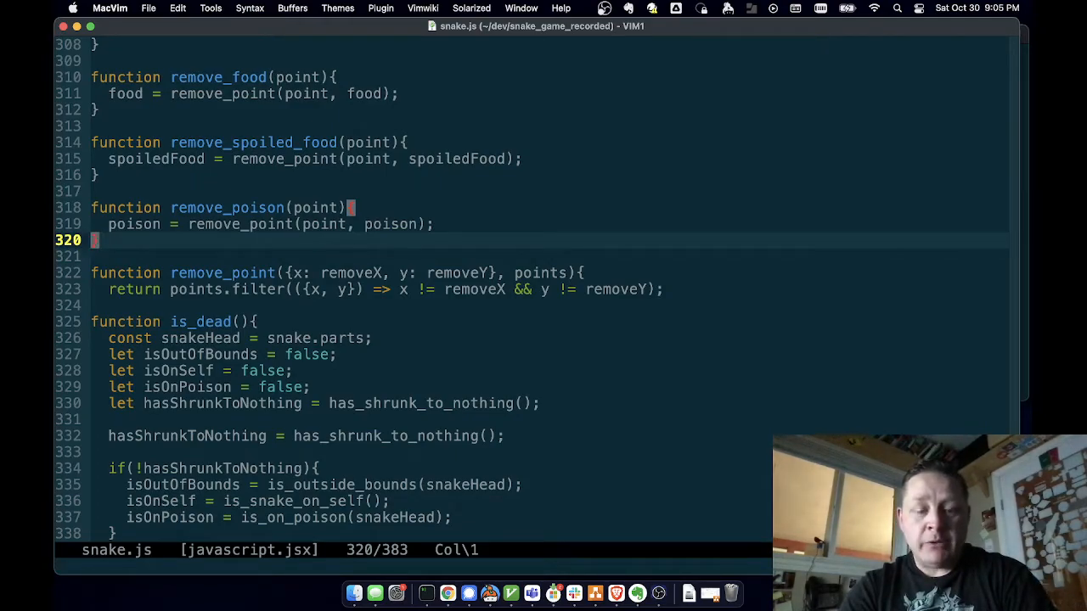
mouse_move(672, 185)
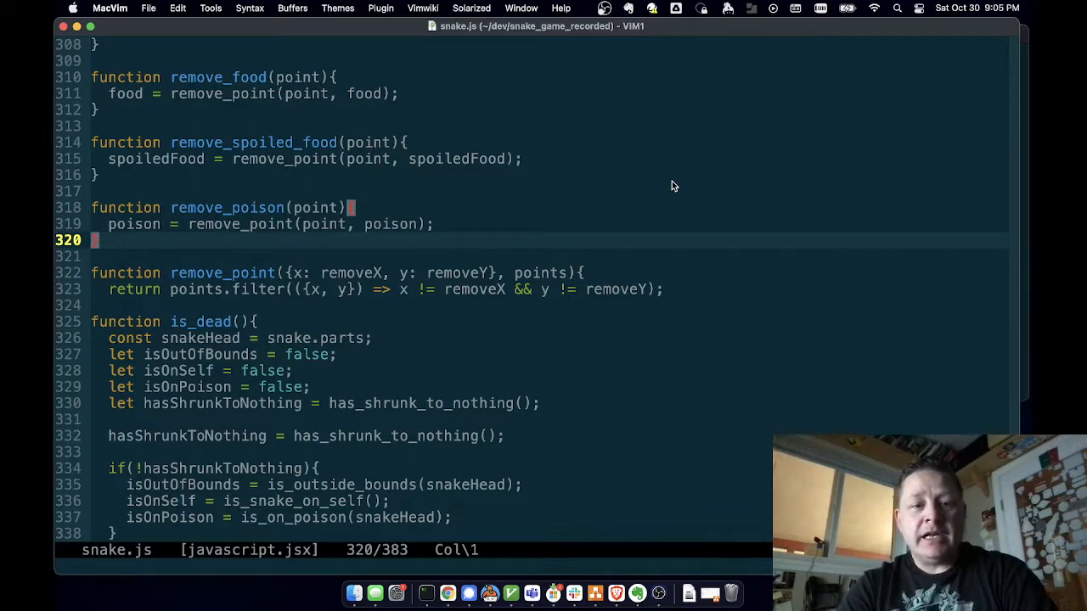
key("Up")
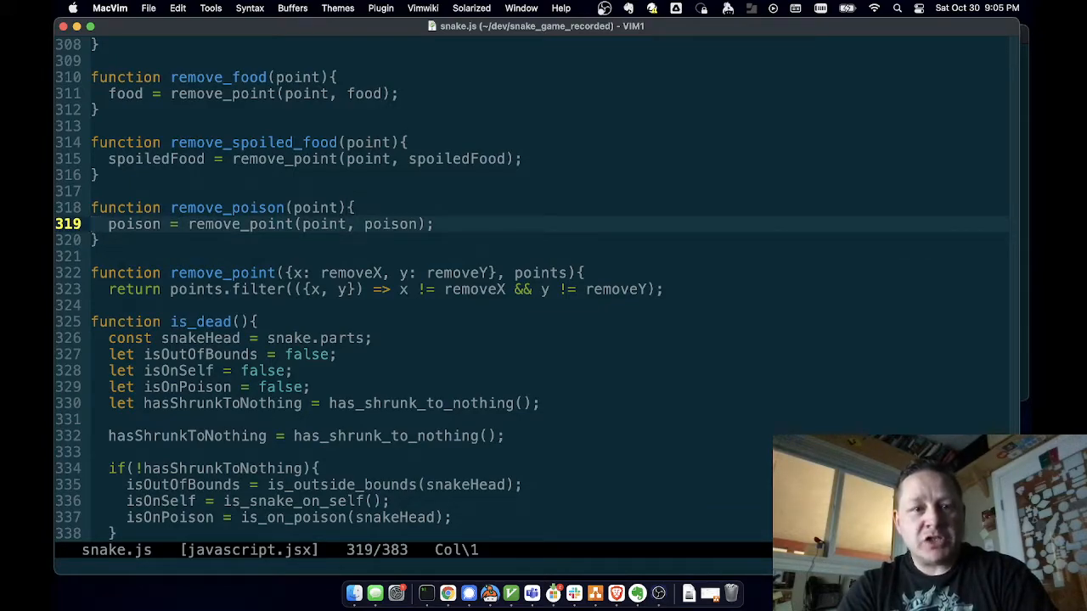
key("j")
type("}")
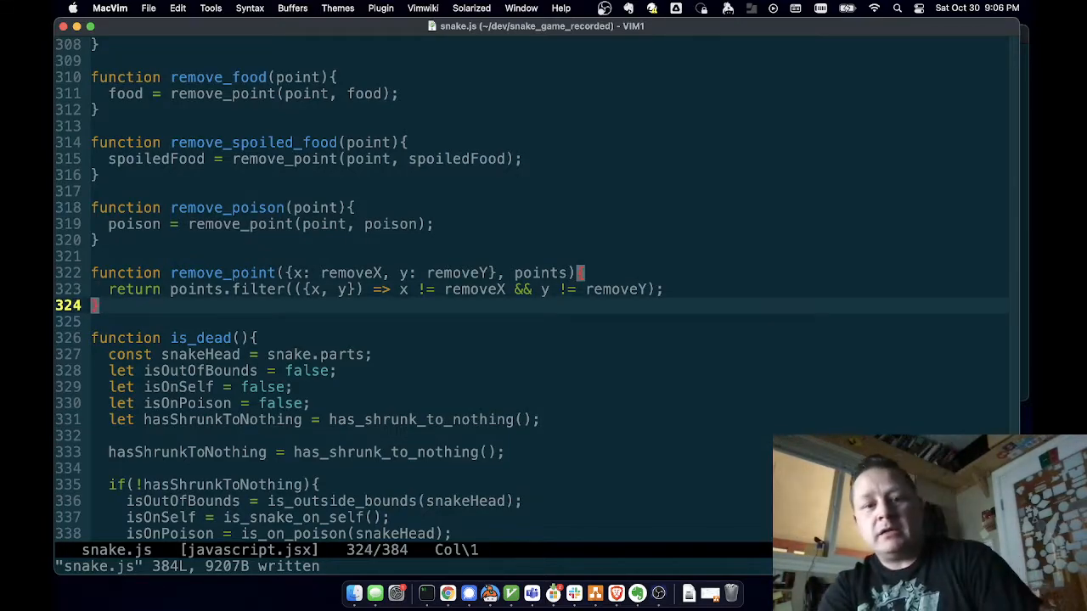
key("k")
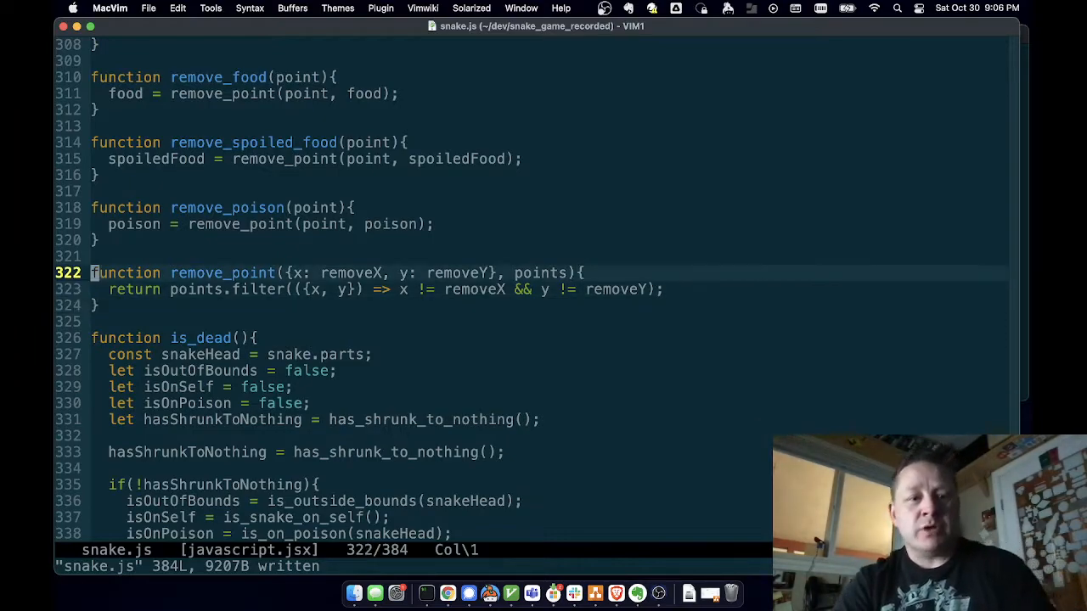
key("j")
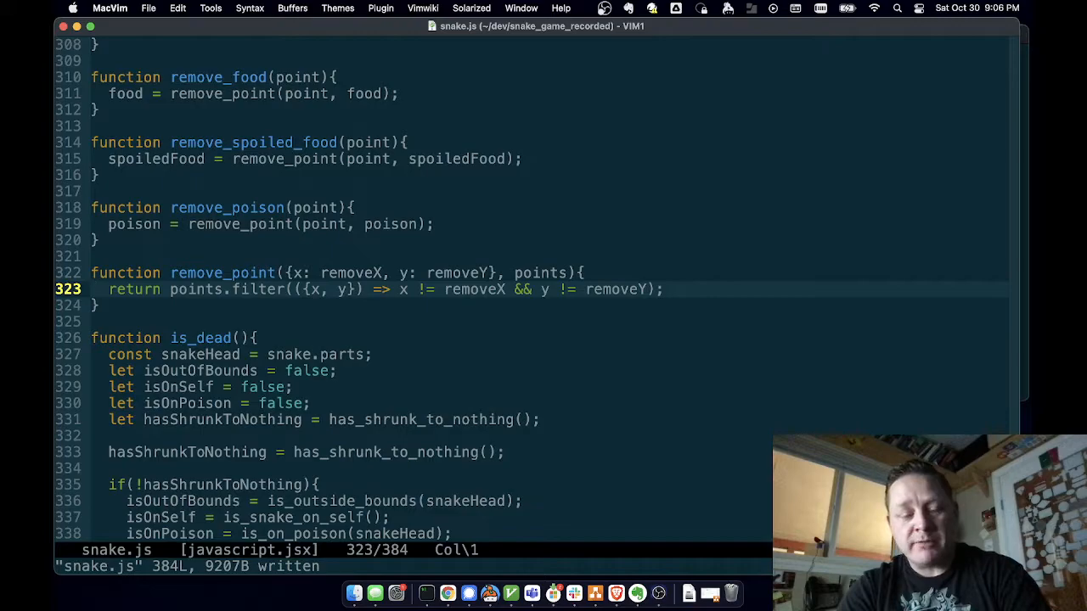
mouse_move(676, 189)
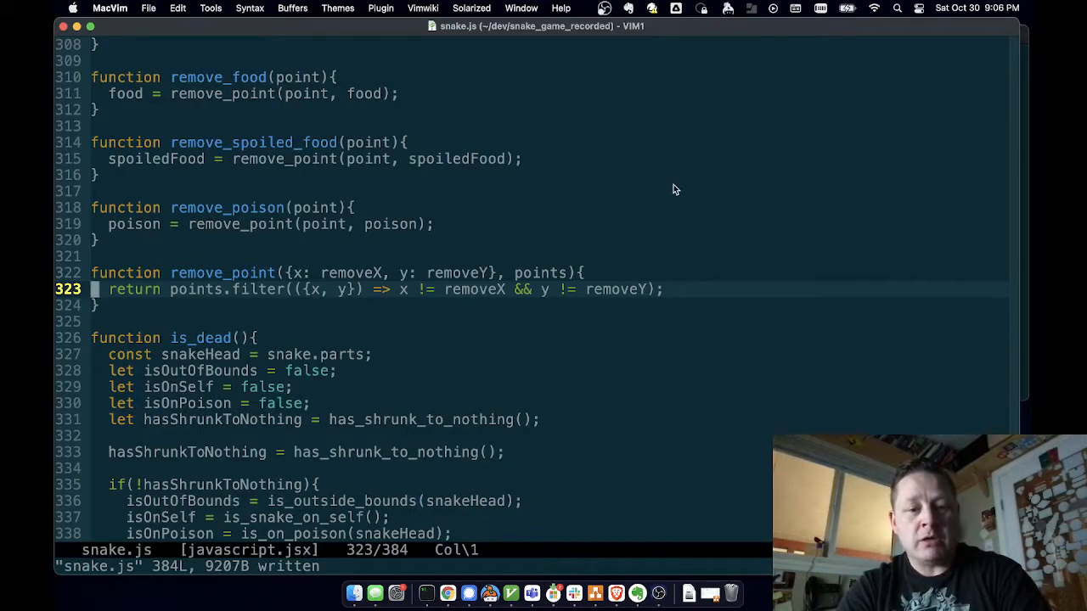